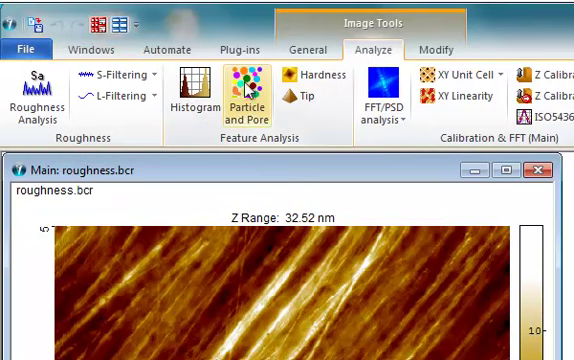
mouse_move(130, 98)
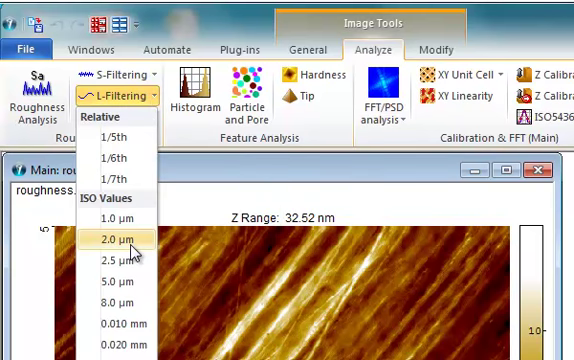
- Apply a 2.0 µm ISO long-wavelength L-filter to roughness.bcr
left_click(112, 238)
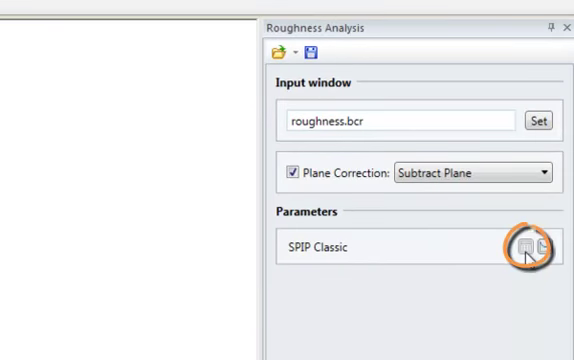
- Bring up the SPIP Classic roughness parameter settings with plane subtraction kept
left_click(528, 246)
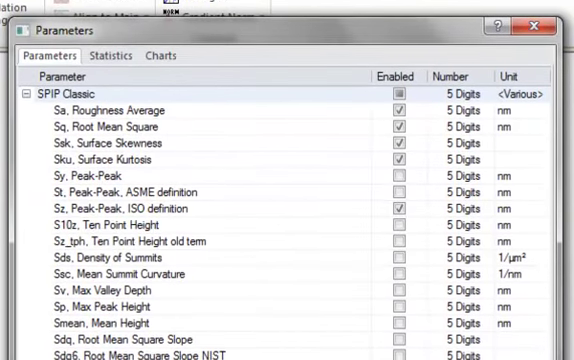
scroll("down", 3)
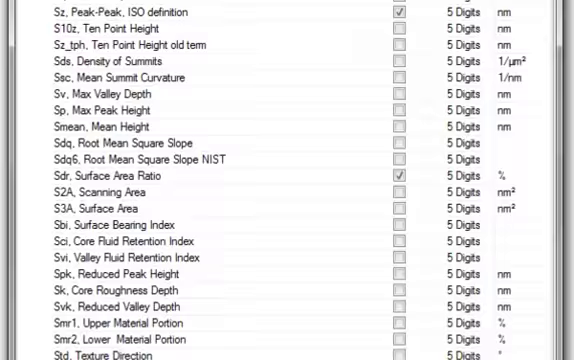
scroll("down", 3)
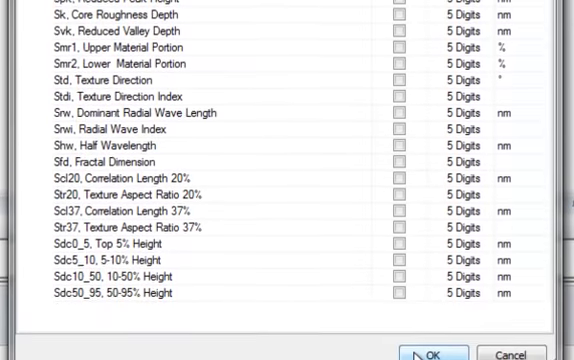
scroll("up", 3)
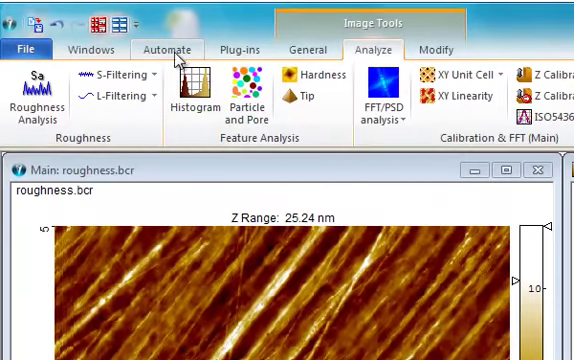
- Switch to the Automate ribbon to reach the reporting commands
left_click(166, 50)
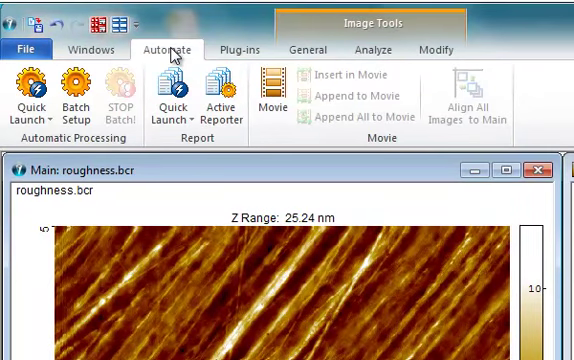